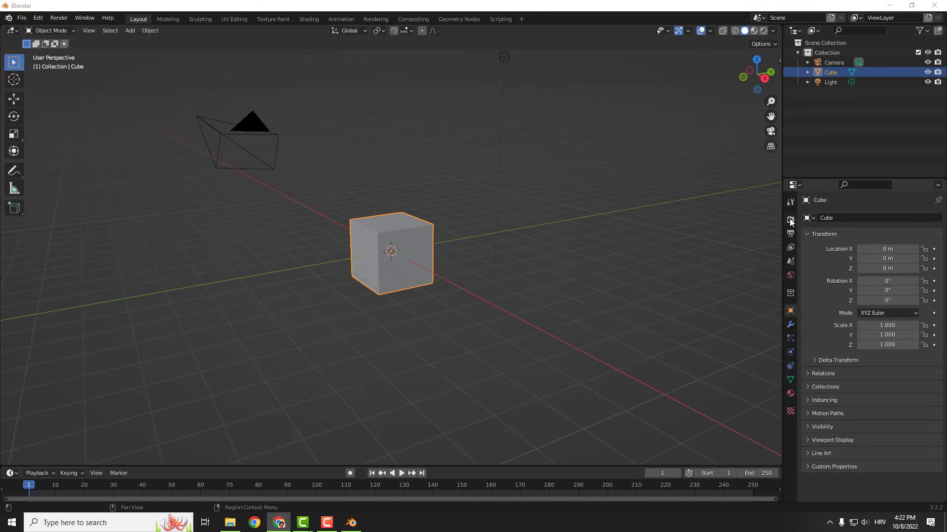
Enable Film > Transparent in Render Properties so the world background renders transparent
{"action": "left_click", "coordinate": [789, 221]}
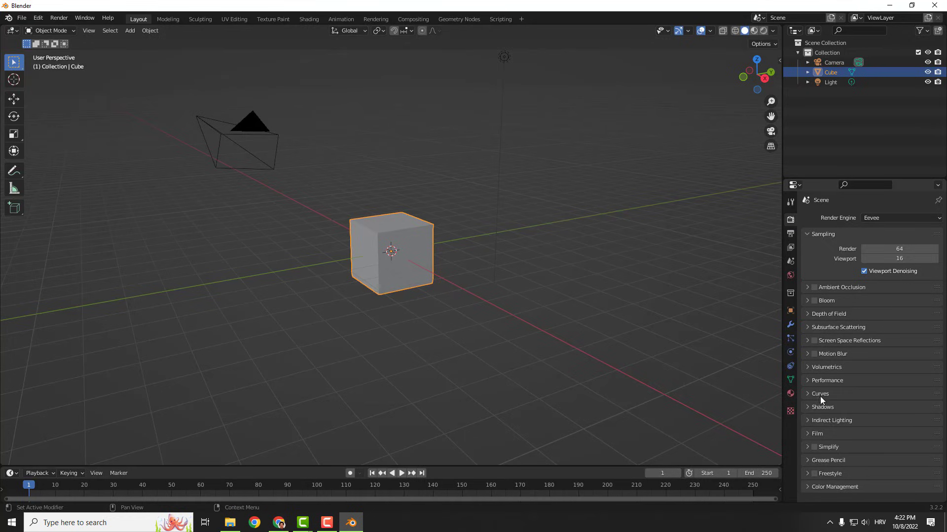
{"action": "left_click", "coordinate": [816, 413]}
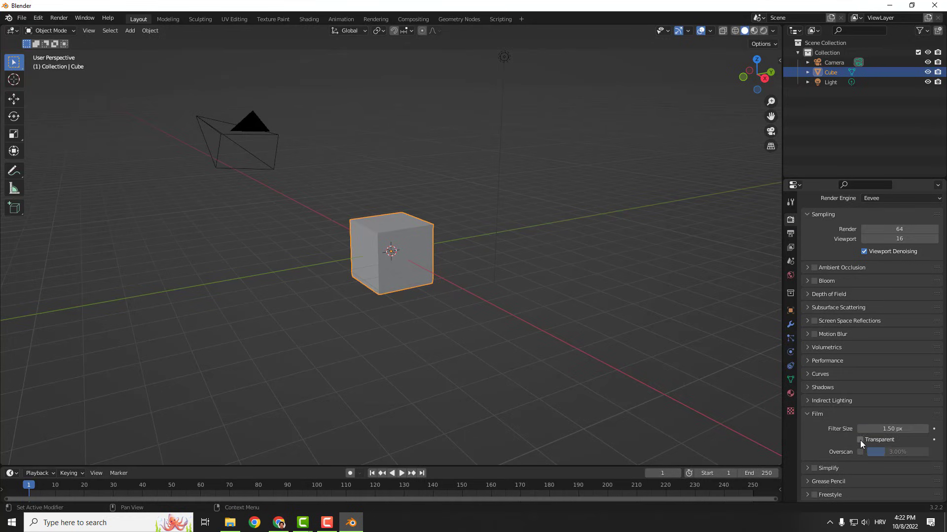
{"action": "left_click", "coordinate": [860, 440]}
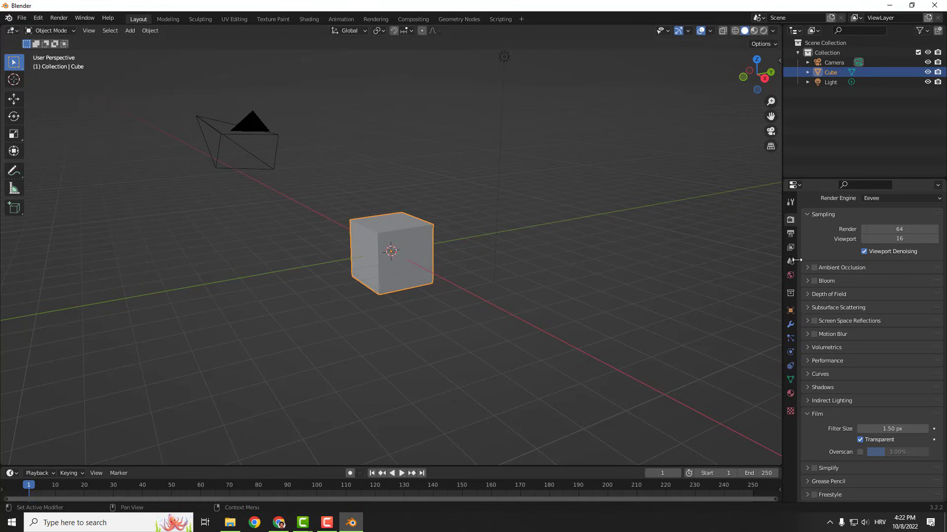
{"action": "mouse_move", "coordinate": [790, 234]}
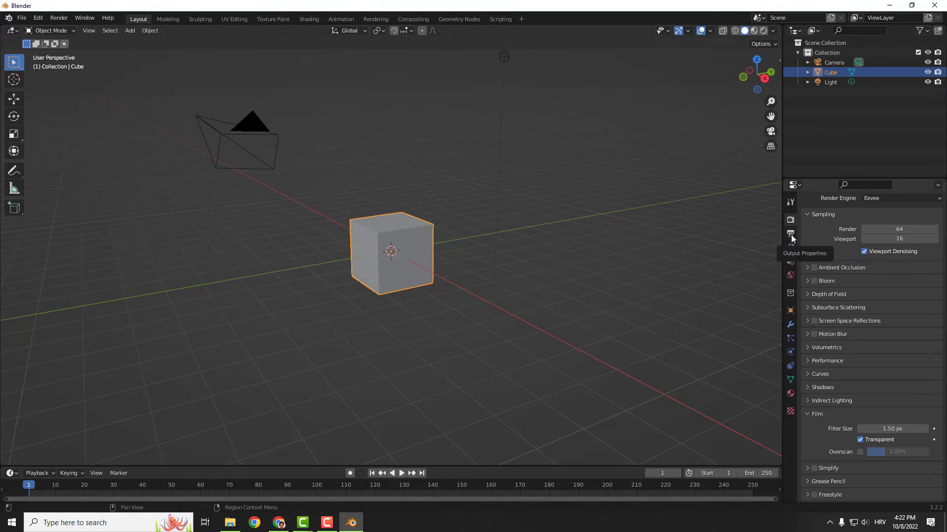
In Output Properties, switch the file format from PNG to FFmpeg Video with BW color
{"action": "left_click", "coordinate": [790, 235]}
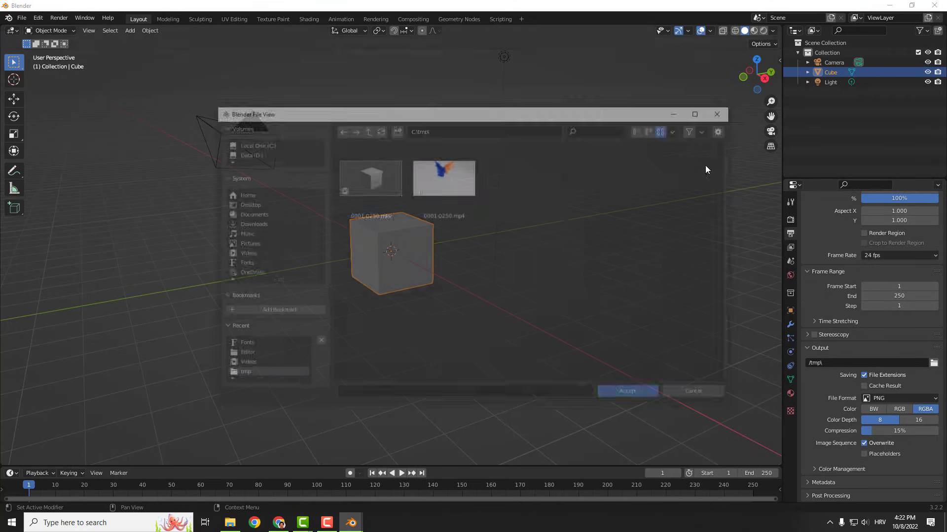
{"action": "left_click", "coordinate": [626, 392]}
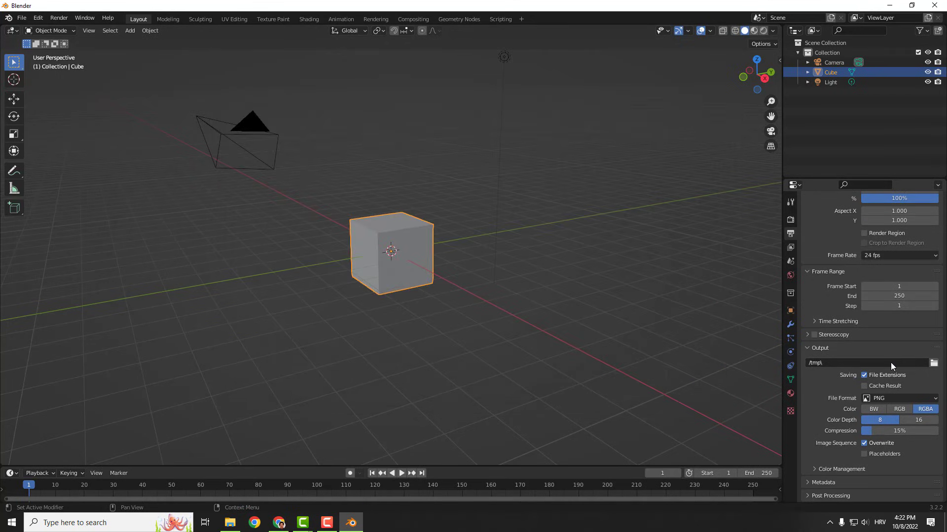
{"action": "left_click", "coordinate": [900, 398]}
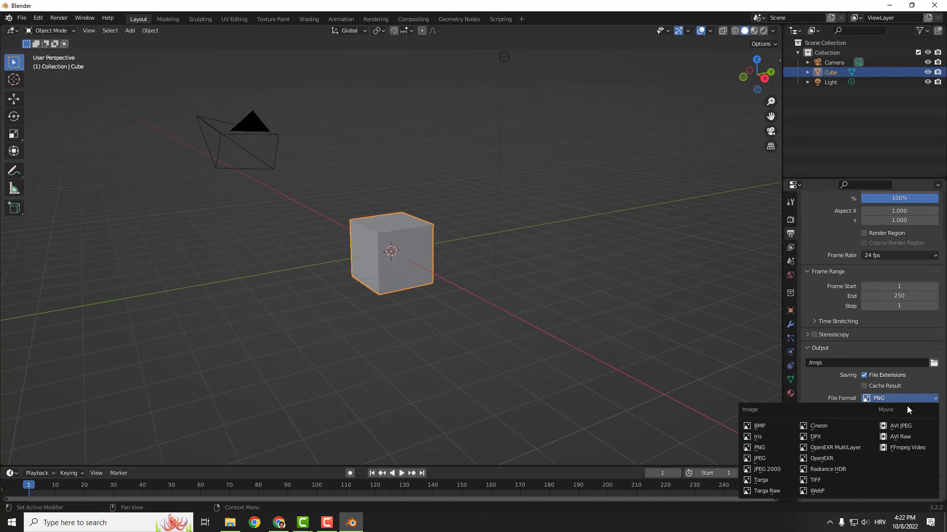
{"action": "left_click", "coordinate": [908, 448]}
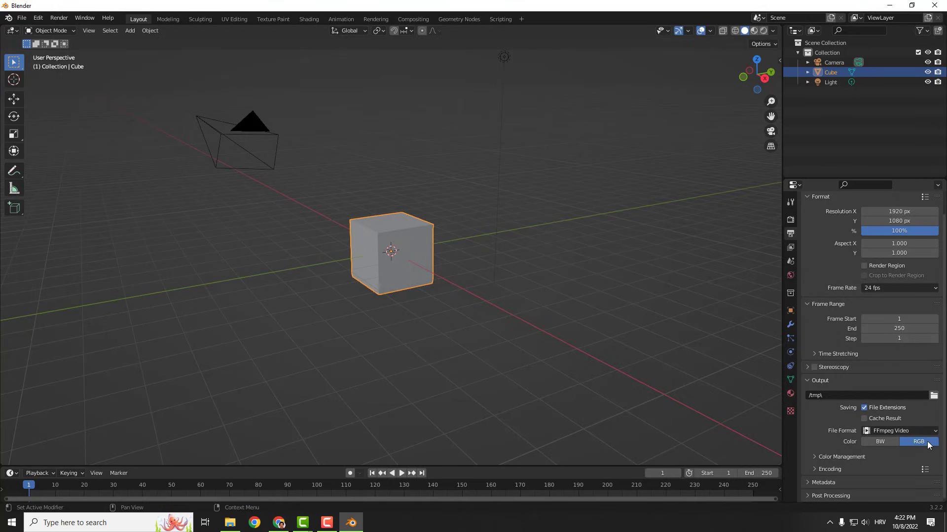
{"action": "mouse_move", "coordinate": [918, 442]}
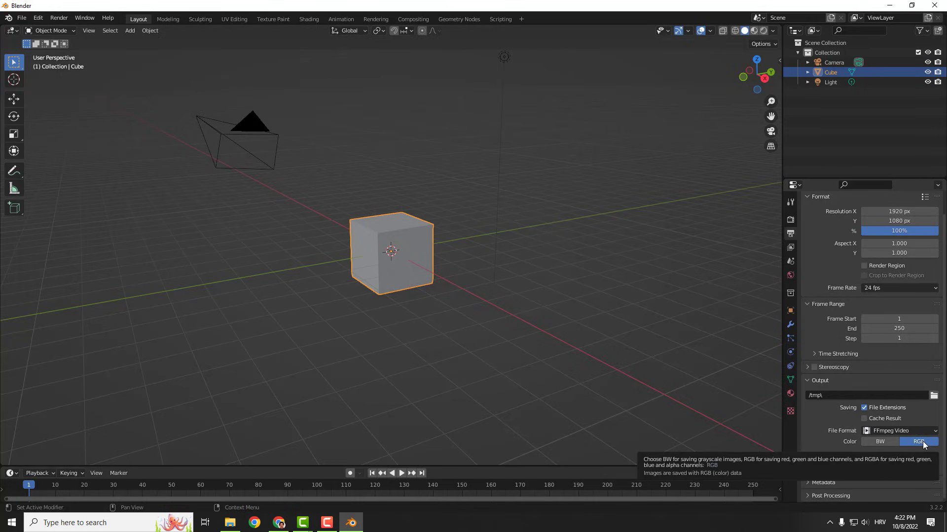
{"action": "left_click", "coordinate": [880, 442]}
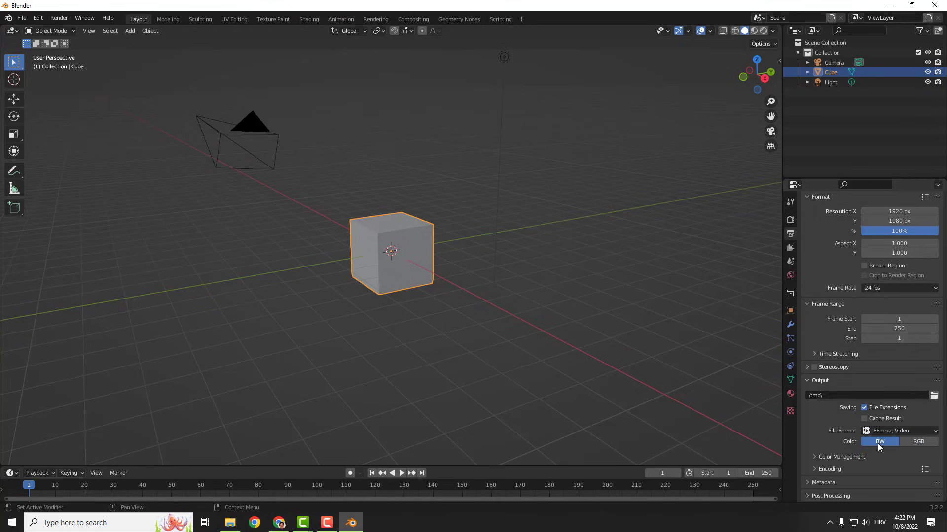
Set Encoding to QuickTime container, QT rle / QT Animation codec, and RGBA color
{"action": "left_click", "coordinate": [918, 441]}
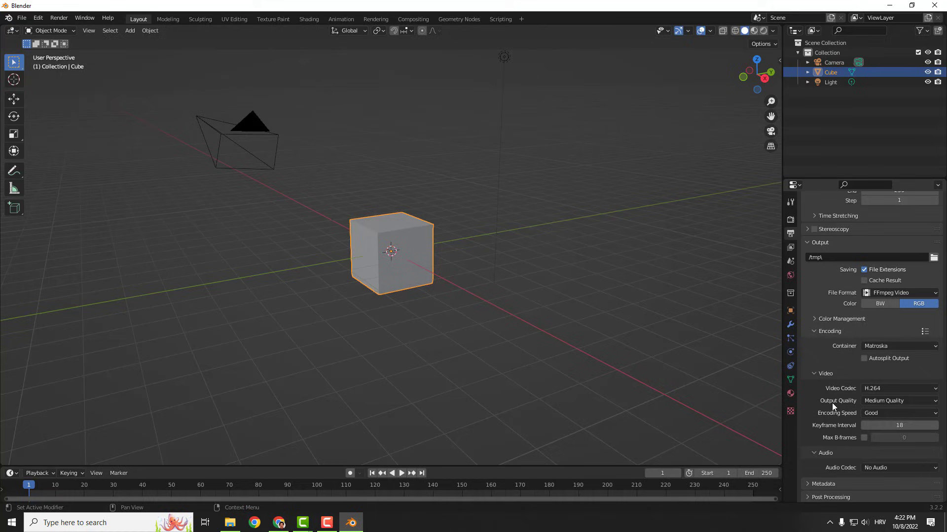
{"action": "left_click", "coordinate": [899, 347]}
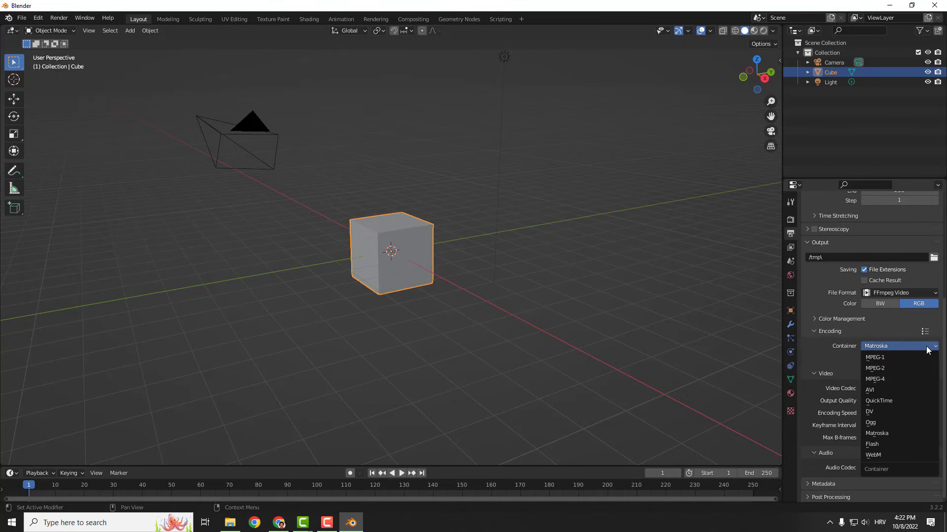
{"action": "left_click", "coordinate": [879, 401]}
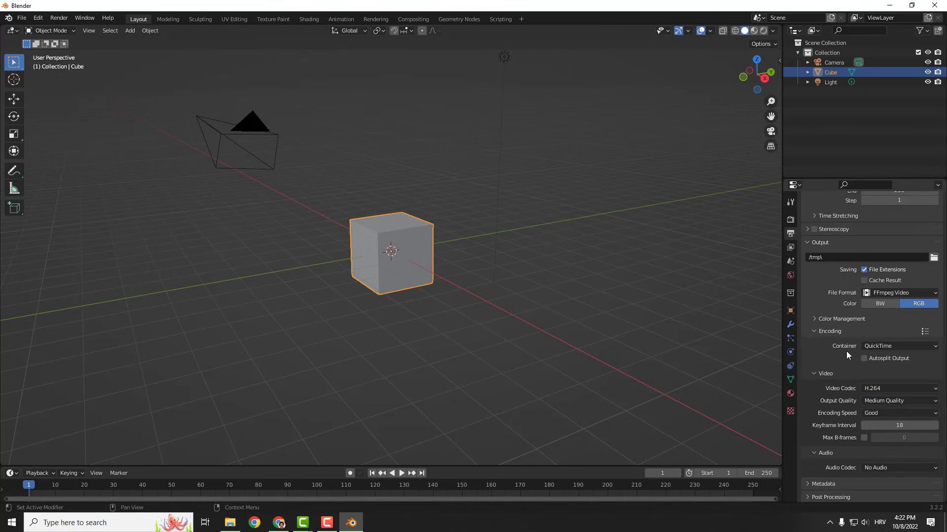
{"action": "left_click", "coordinate": [898, 389]}
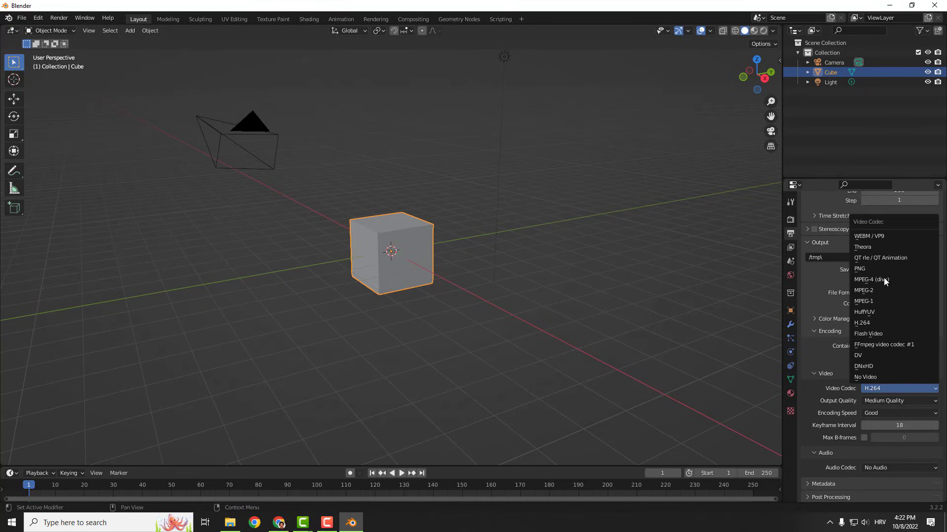
{"action": "mouse_move", "coordinate": [888, 257]}
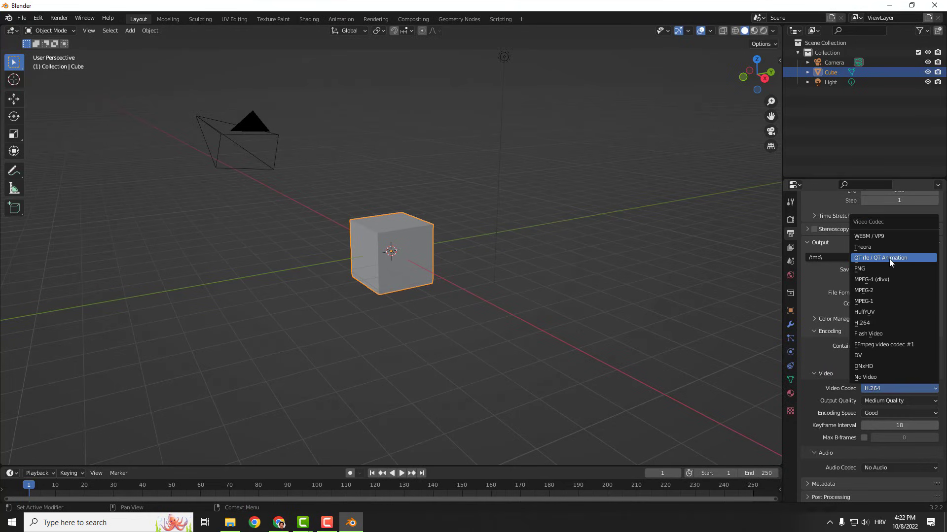
{"action": "left_click", "coordinate": [881, 257]}
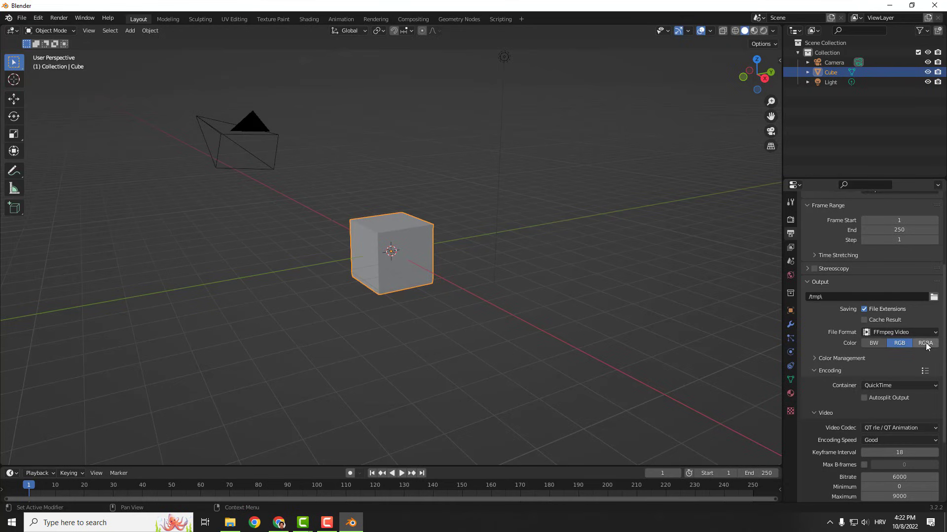
{"action": "left_click", "coordinate": [924, 343]}
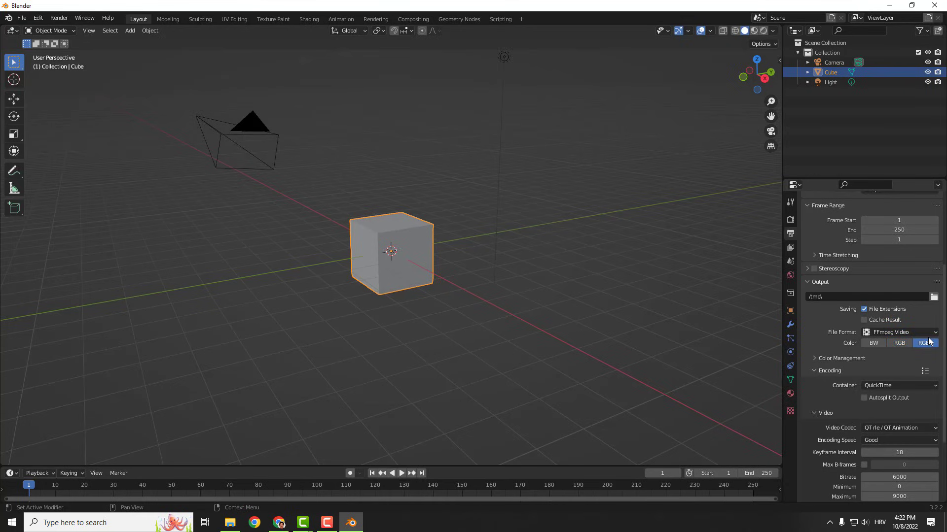
Start Render Animation from the Render menu
{"action": "left_click", "coordinate": [58, 18]}
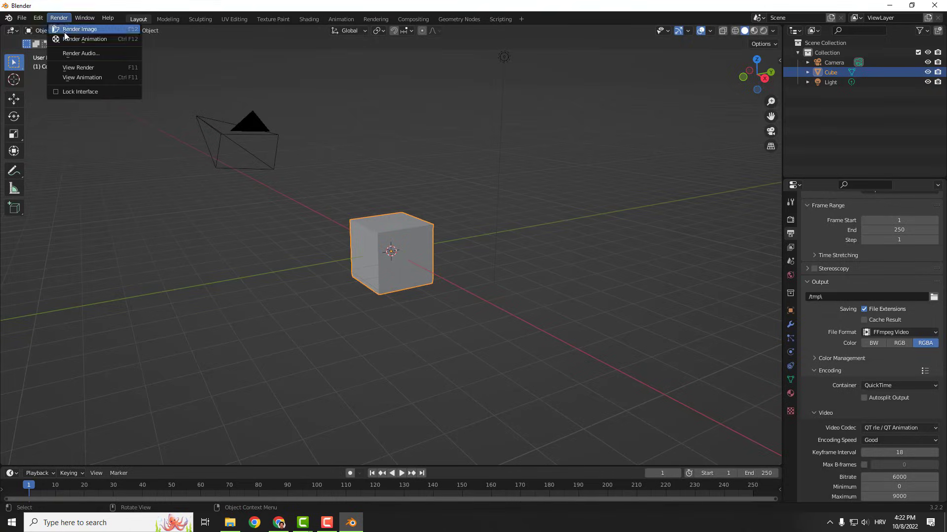
{"action": "left_click", "coordinate": [79, 28]}
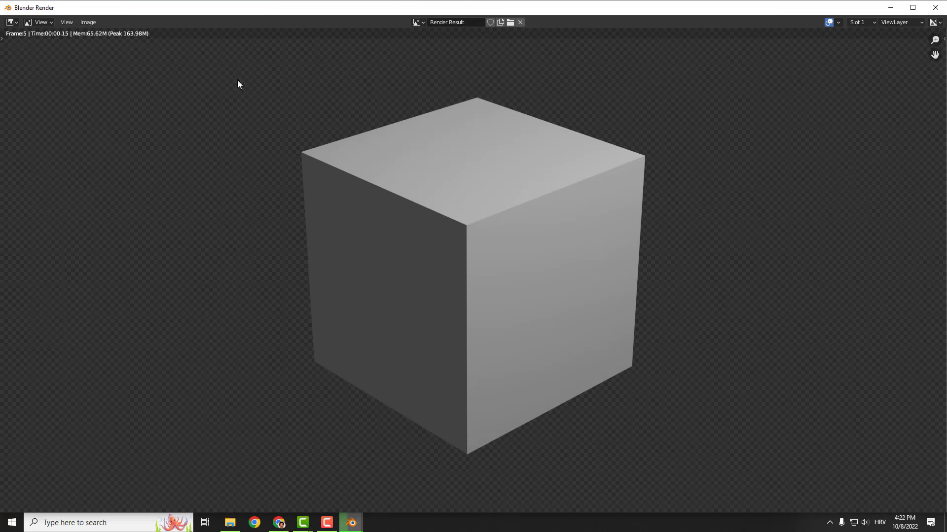